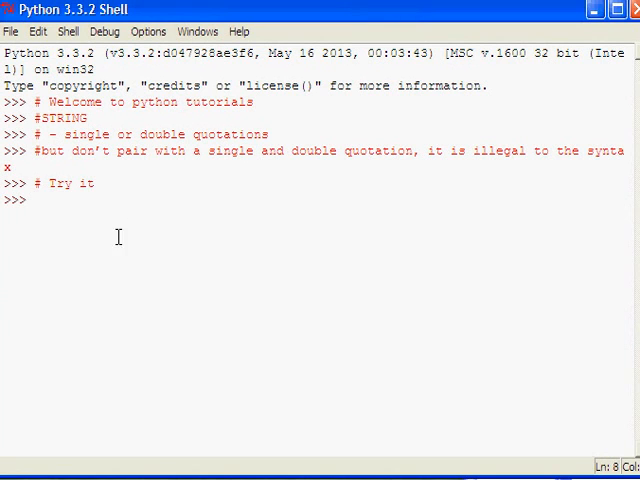
pyautogui.moveTo(164, 232)
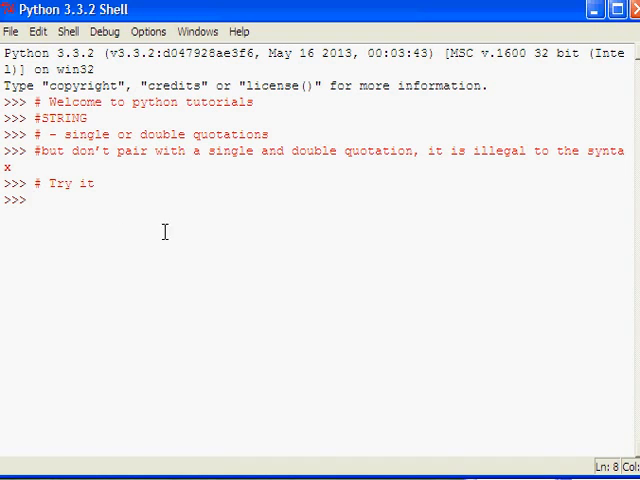
pyautogui.moveTo(230, 165)
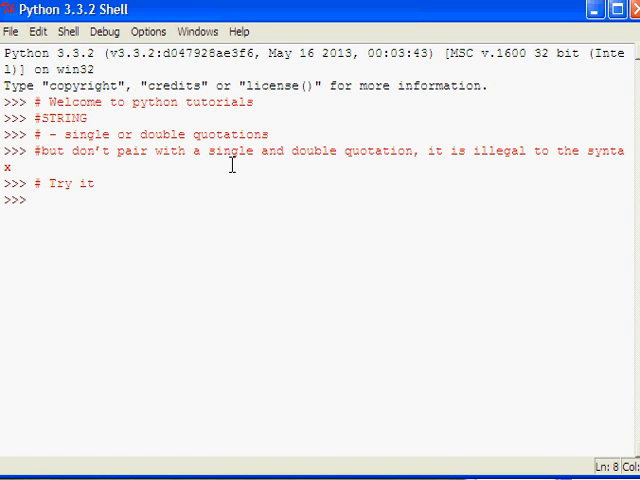
pyautogui.moveTo(438, 239)
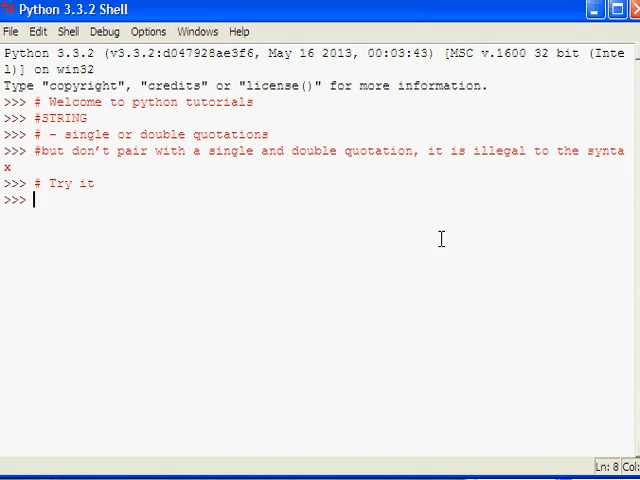
# - Evaluate "I like Python programming" and 'I love Python programming, its easy, dam easy' in the shell
pyautogui.write('""')
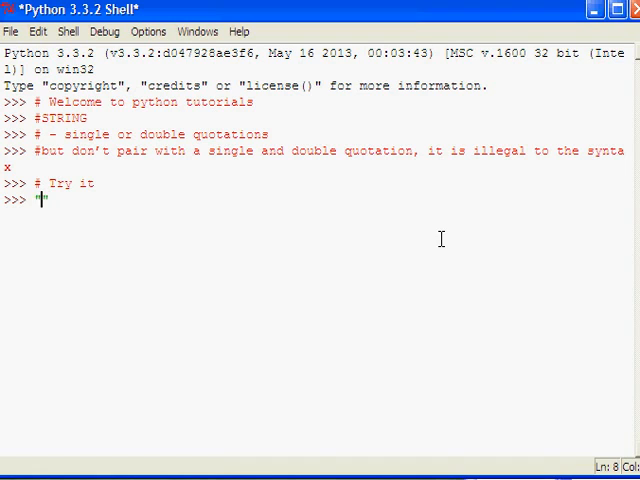
pyautogui.write('# Try it')
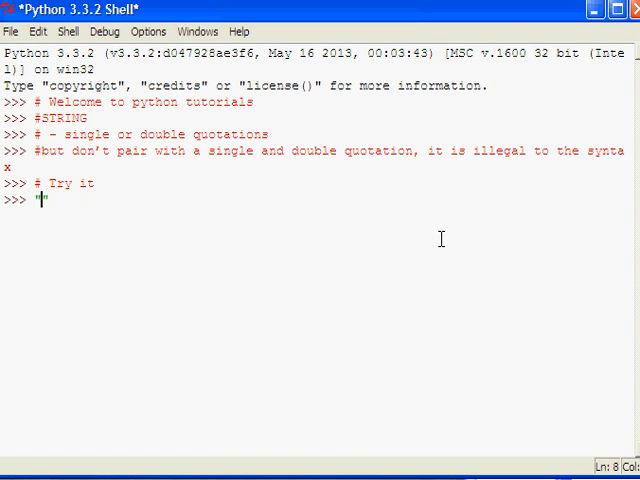
pyautogui.write('"')
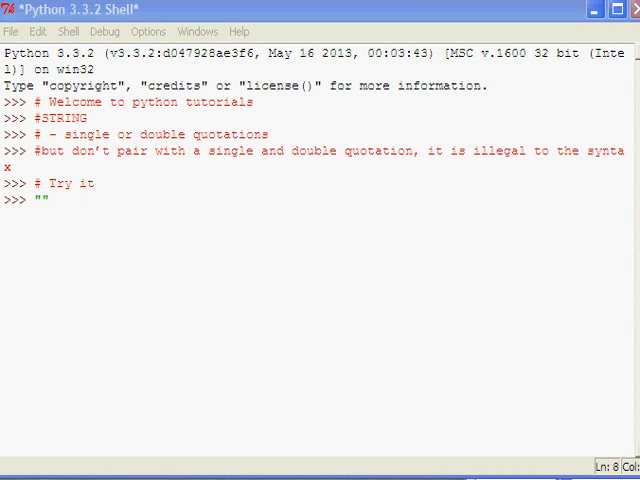
pyautogui.moveTo(609, 262)
pyautogui.write('I like Python programming')
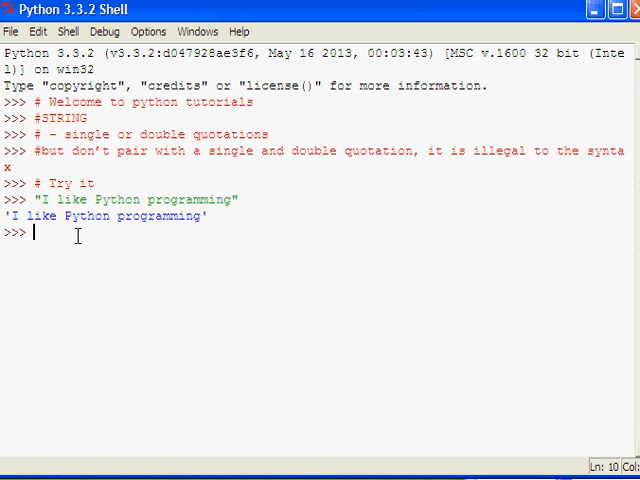
pyautogui.write("''")
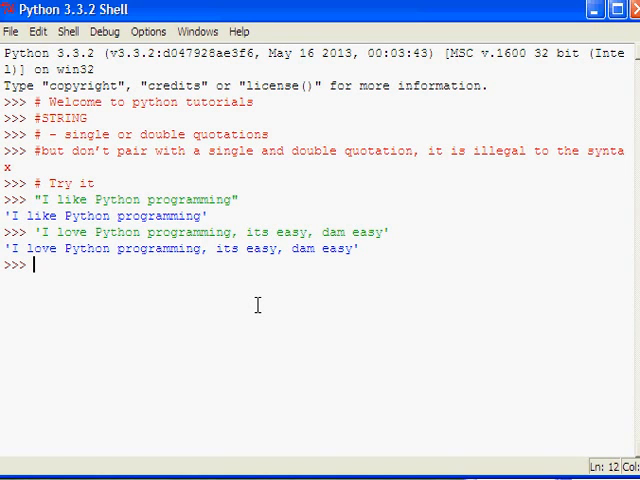
pyautogui.write("''")
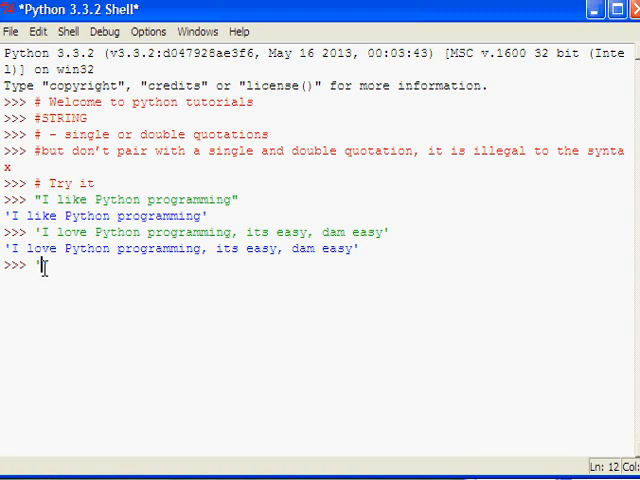
# - Evaluate 'My Teacher said: "Python is the easiest language"' to show nested double quotes
pyautogui.write("'My Teacher said:")
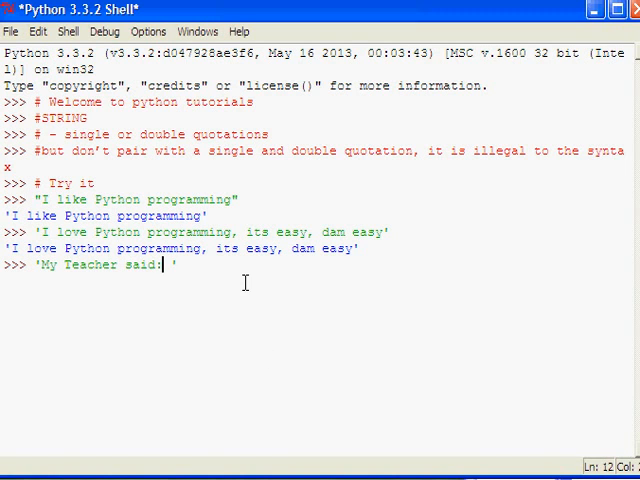
pyautogui.write('Python is the easiest language')
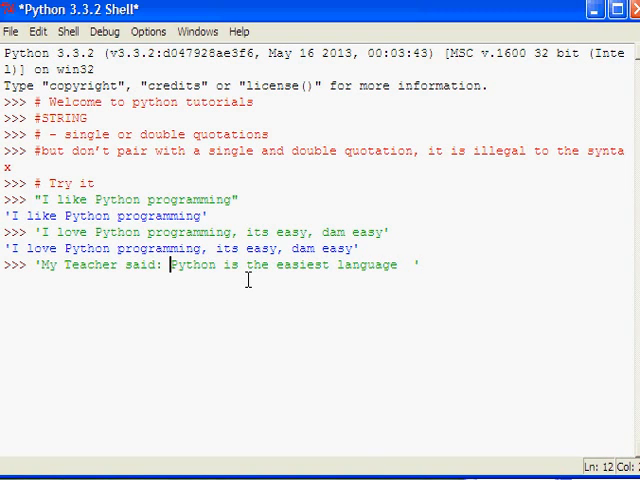
pyautogui.write('"')
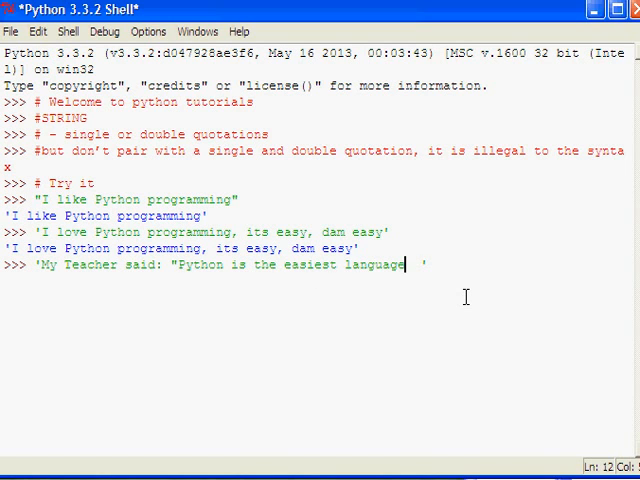
pyautogui.write('"')
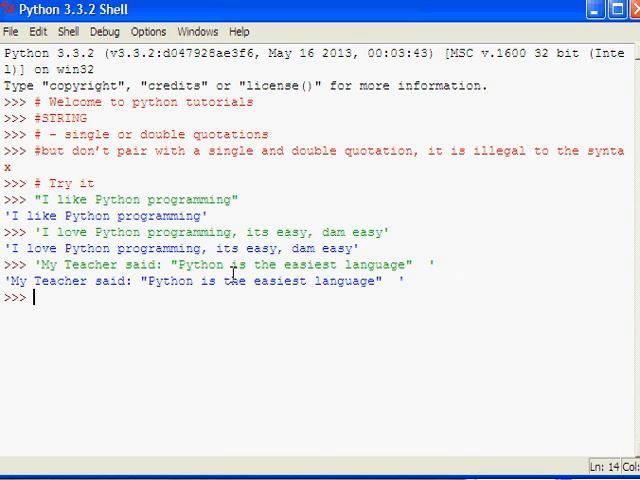
pyautogui.moveTo(230, 287)
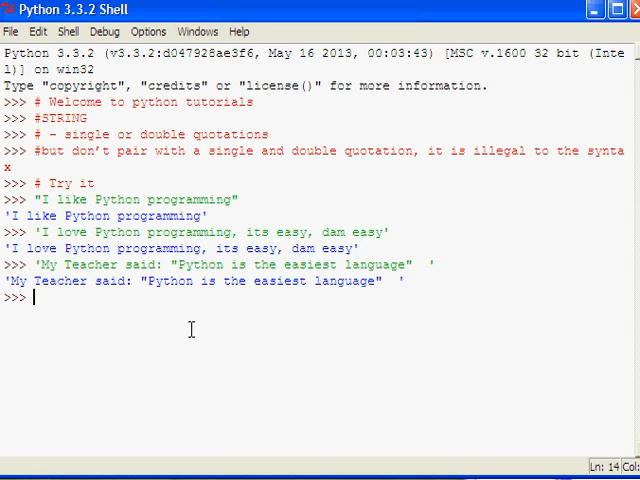
pyautogui.write("'My friend said:")
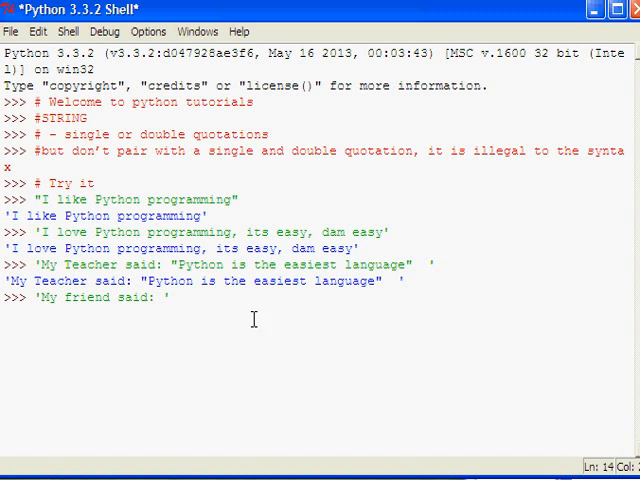
# - Evaluate a single-quoted exam-score string with "Yes 100%" nested inside
pyautogui.write('""')
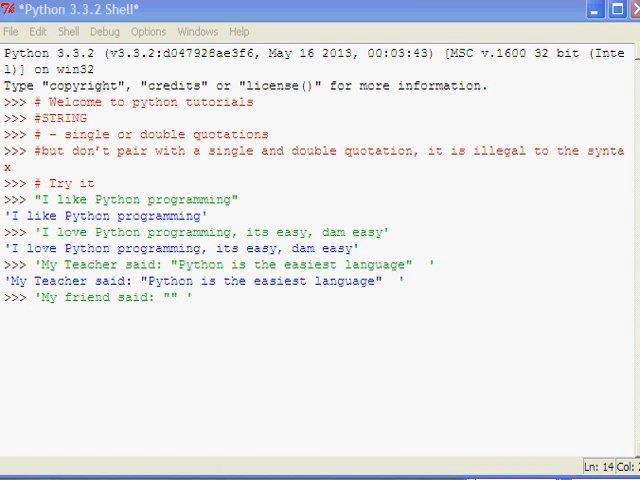
pyautogui.click(172, 292)
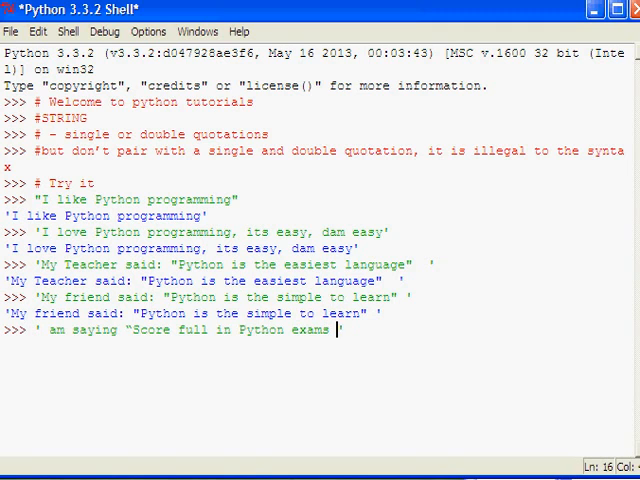
pyautogui.write(',')
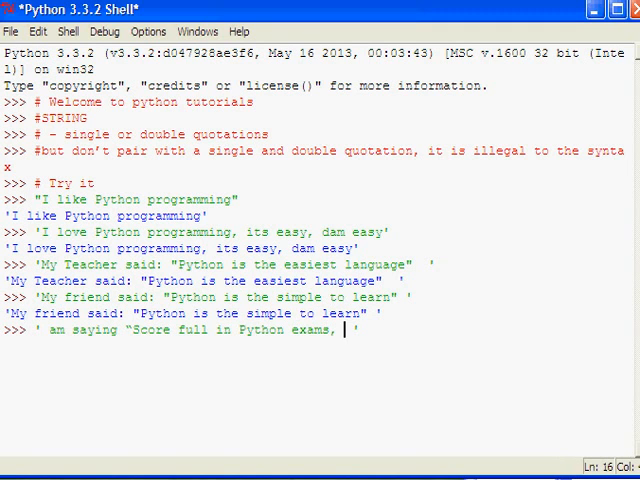
pyautogui.write('""')
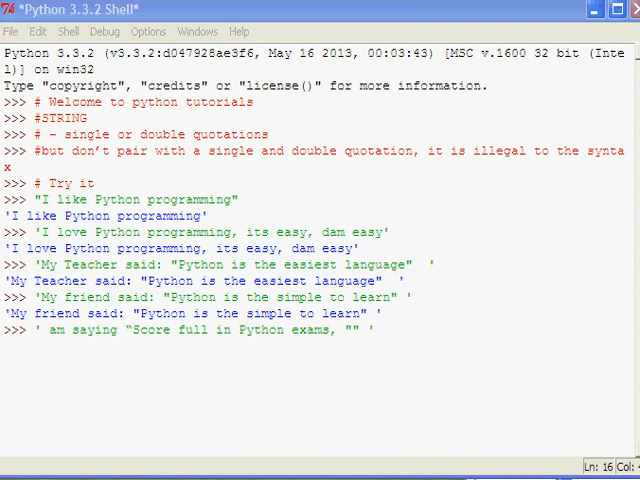
pyautogui.moveTo(492, 428)
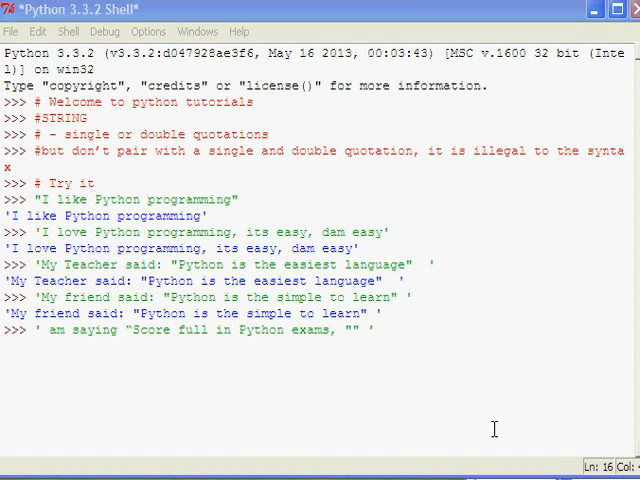
pyautogui.moveTo(355, 347)
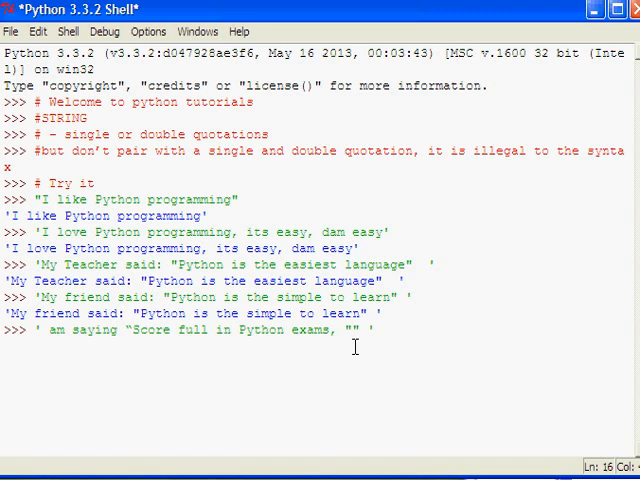
pyautogui.write('Yes 100%')
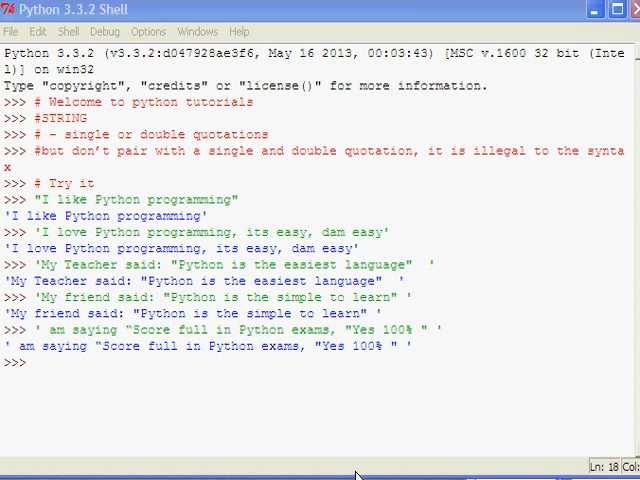
# - Add a #String variables comment, assign the Python sentence to truth, and echo truth
pyautogui.write('#String variables')
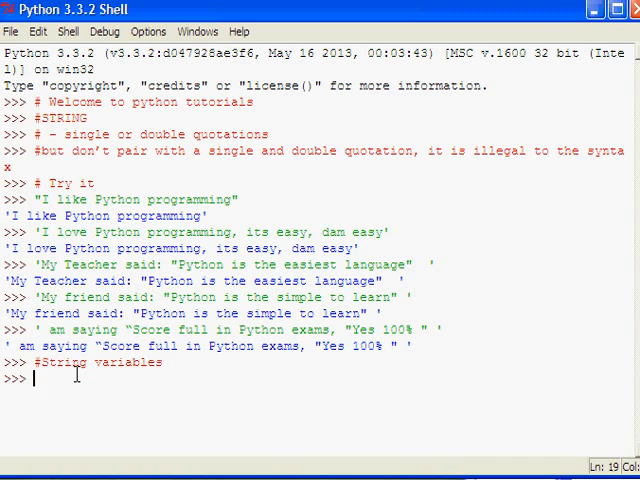
pyautogui.write('truth =')
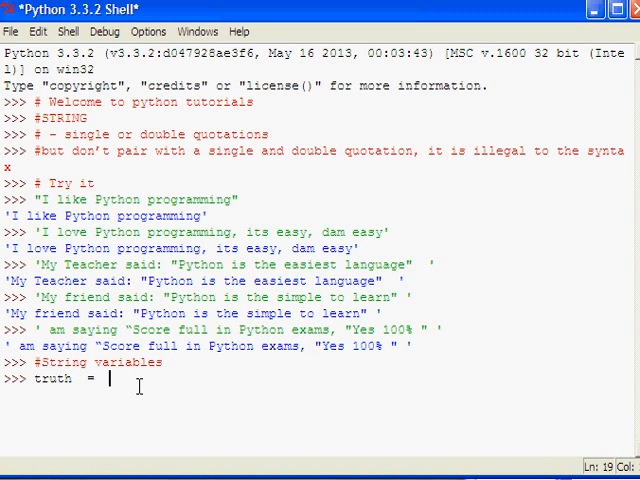
pyautogui.write('""')
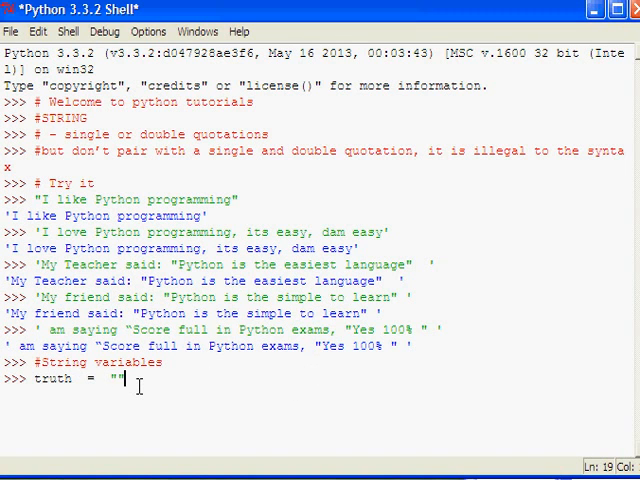
pyautogui.write('Python is simple, easy, and powerful programming language')
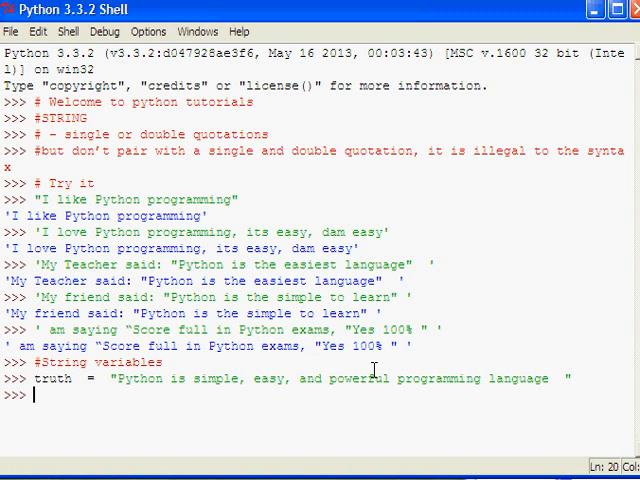
pyautogui.write('truth')
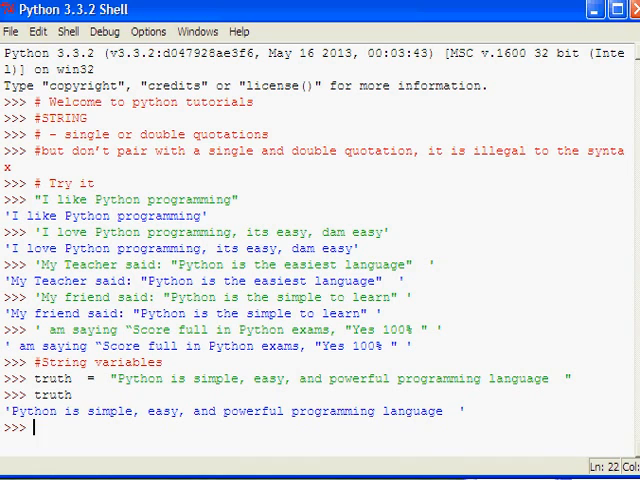
# - Run print(truth) to output the sentence without quotes
pyautogui.write('s')
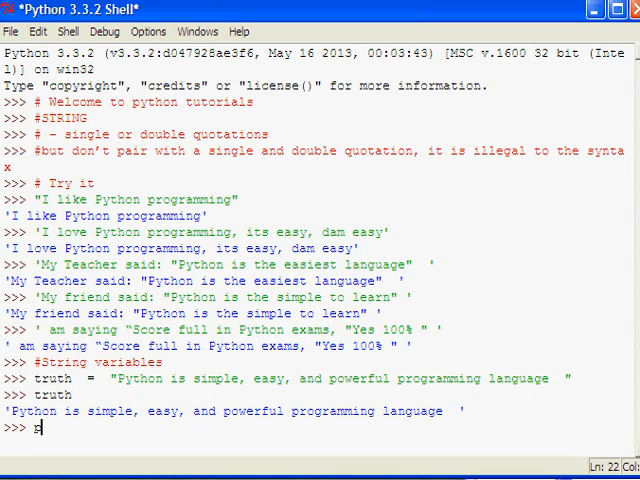
pyautogui.write('pi')
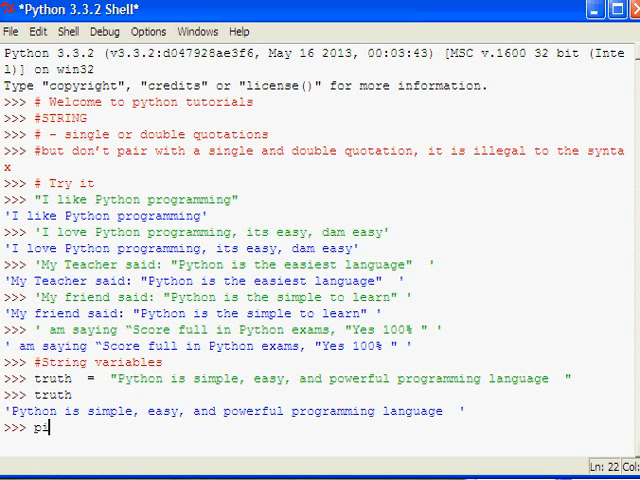
pyautogui.write('rint')
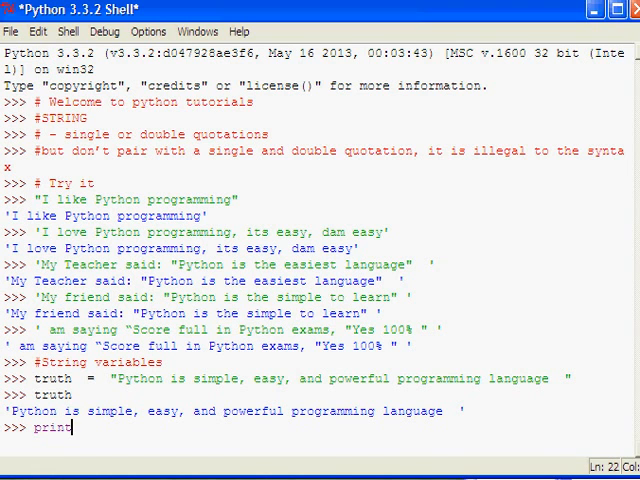
pyautogui.write('(tr')
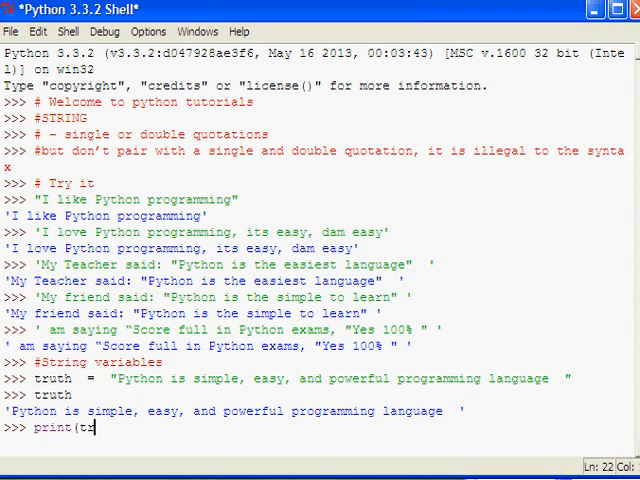
pyautogui.write('uth)')
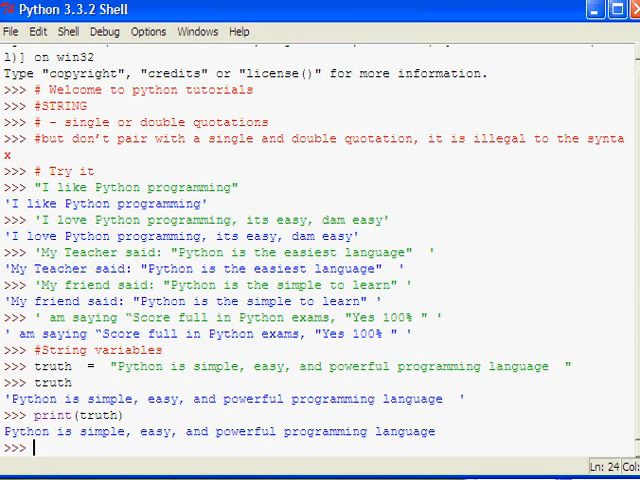
pyautogui.moveTo(318, 456)
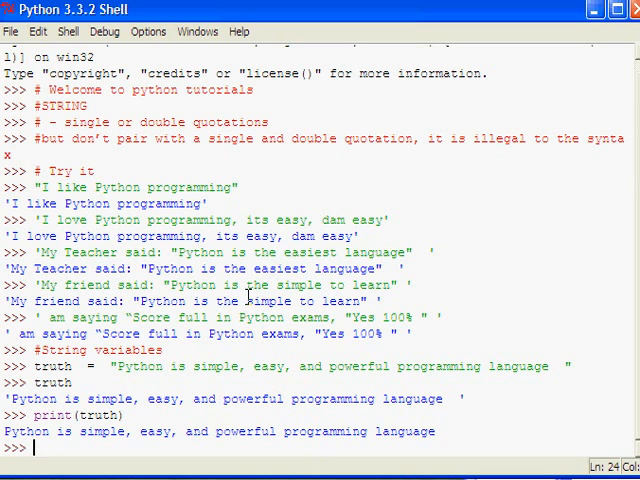
pyautogui.moveTo(328, 266)
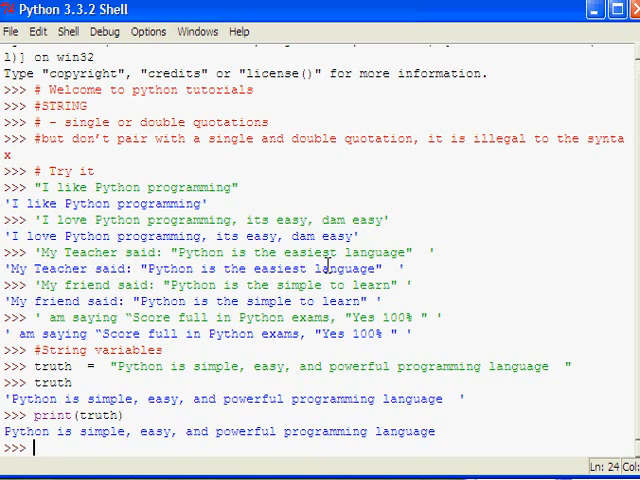